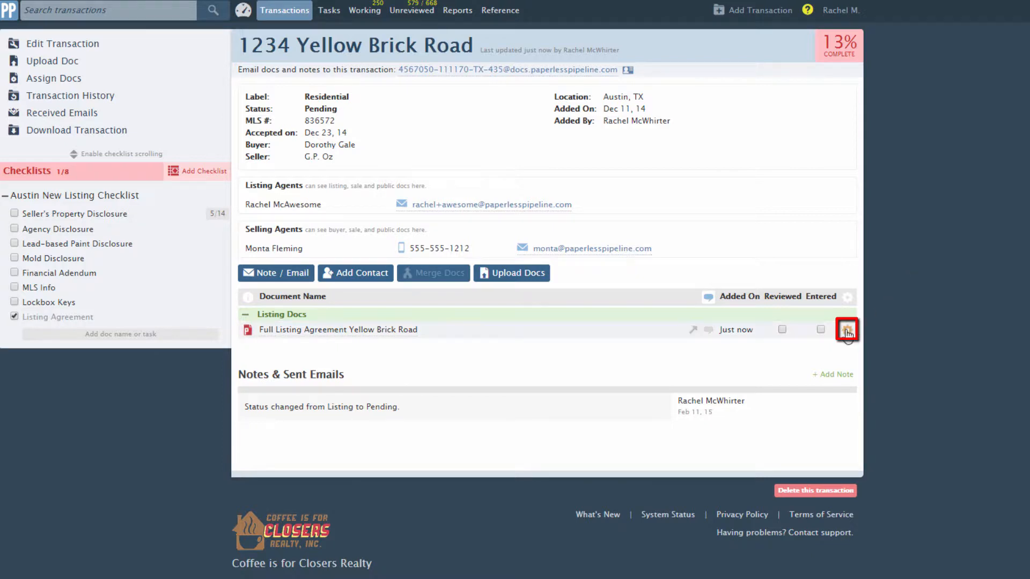
Choose Break Apart for the 18-page Full Listing Agreement Yellow Brick Road document
left_click(847, 330)
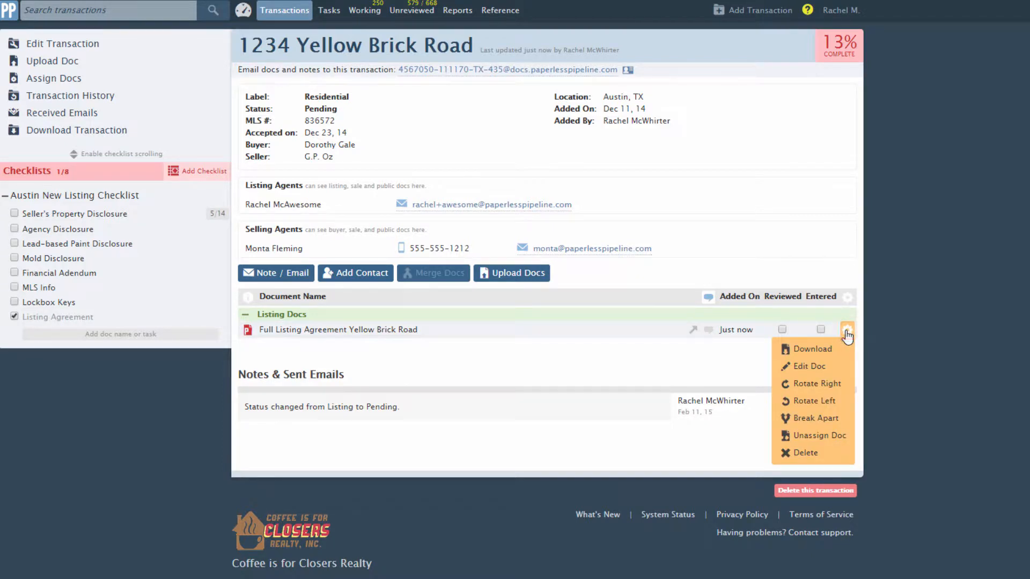
mouse_move(814, 419)
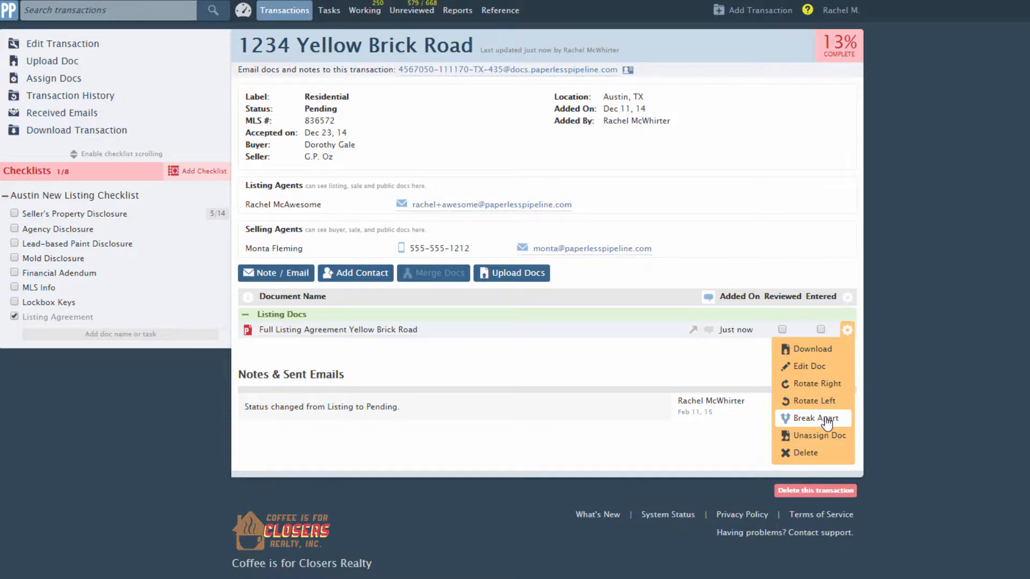
left_click(812, 418)
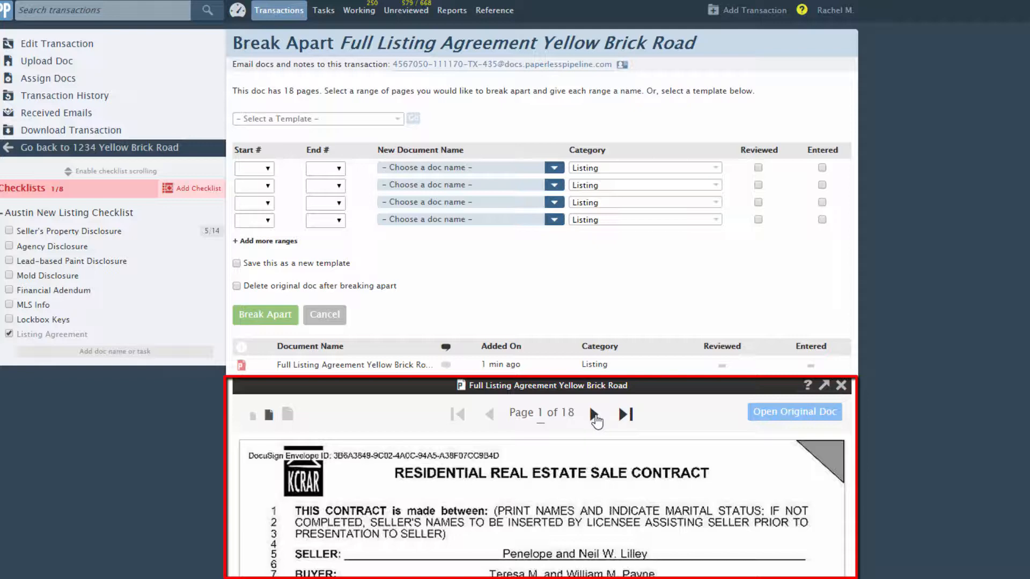
left_click(593, 414)
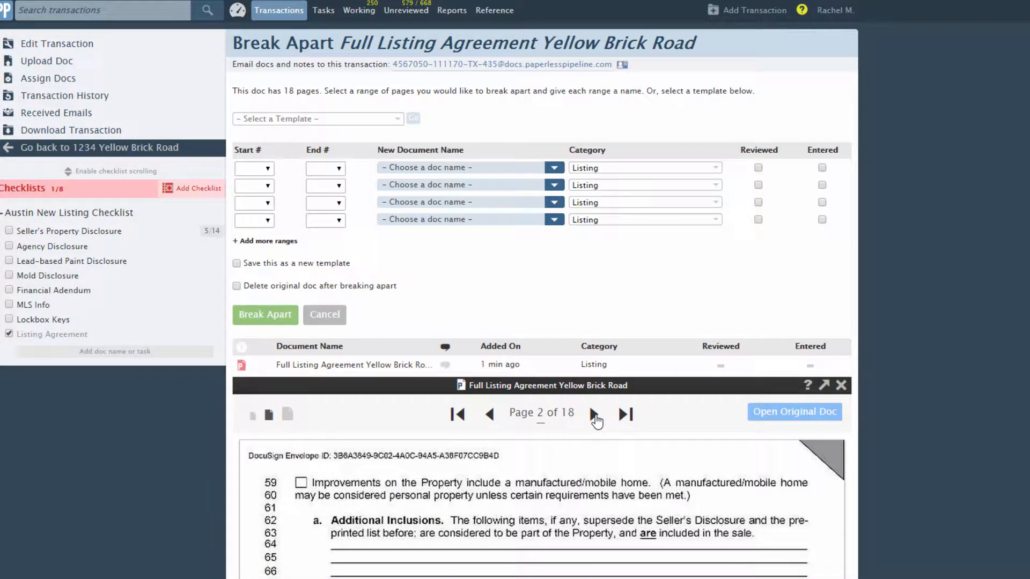
left_click(592, 414)
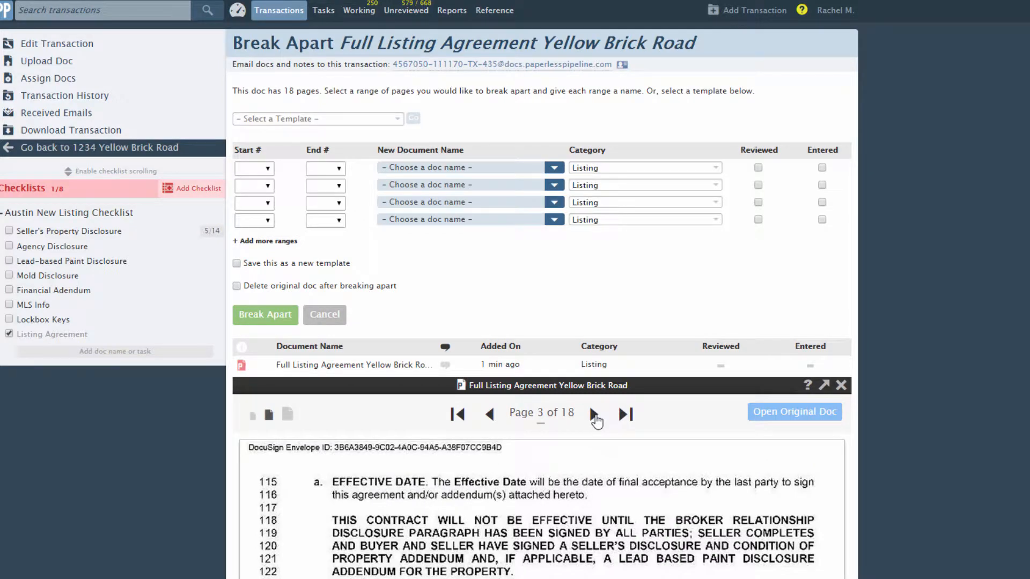
left_click(593, 414)
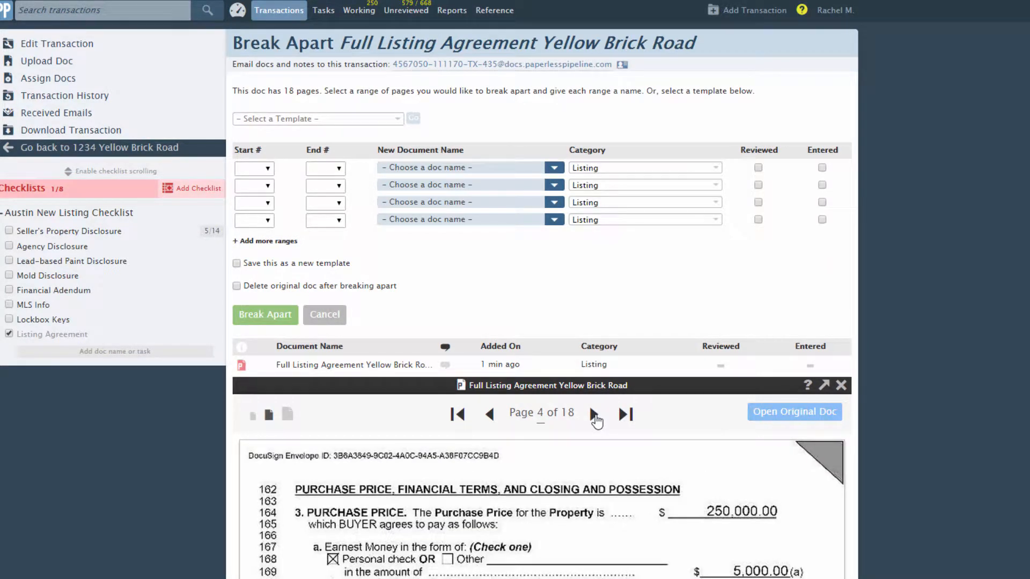
left_click(593, 414)
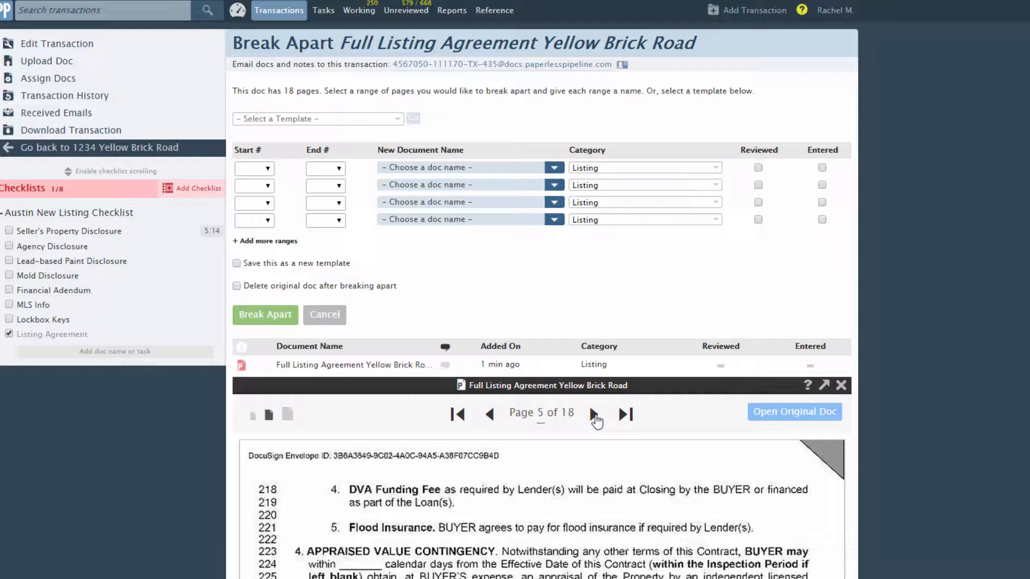
left_click(593, 414)
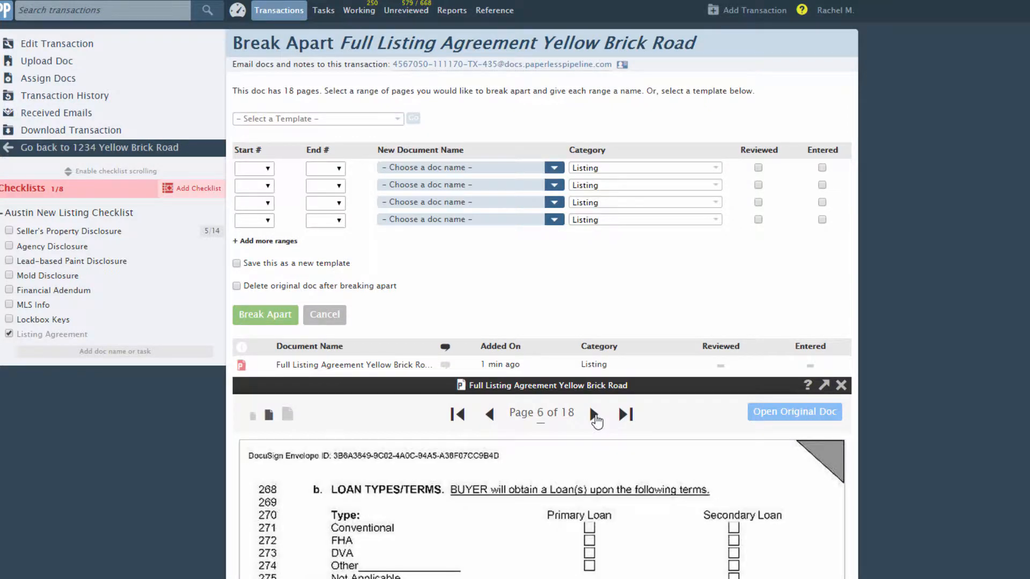
mouse_move(484, 423)
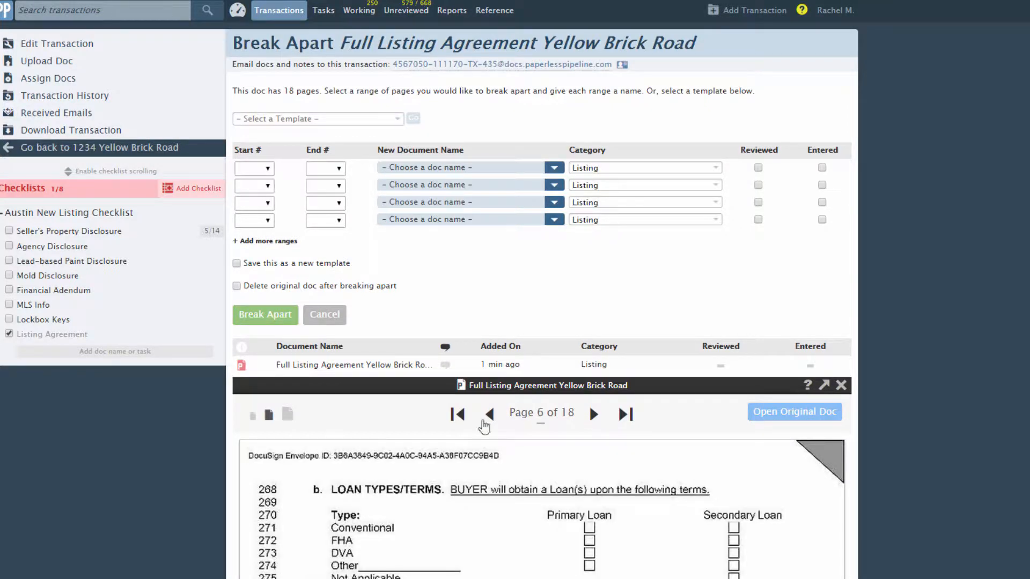
left_click(459, 414)
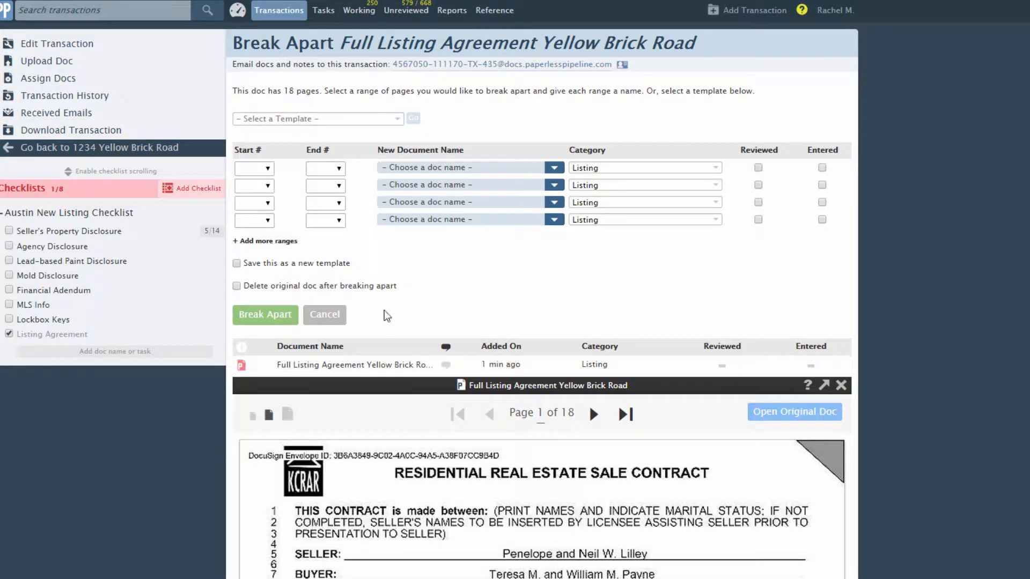
Define pages 1–10 Listing Agreement, 11–14 Addendum I and 15–18 Addendum II
left_click(324, 169)
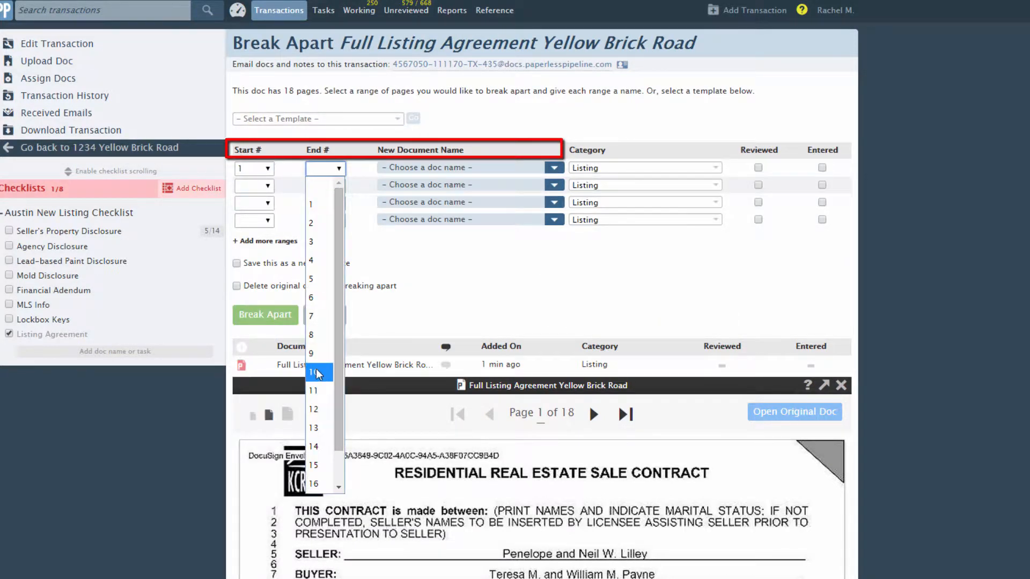
left_click(318, 373)
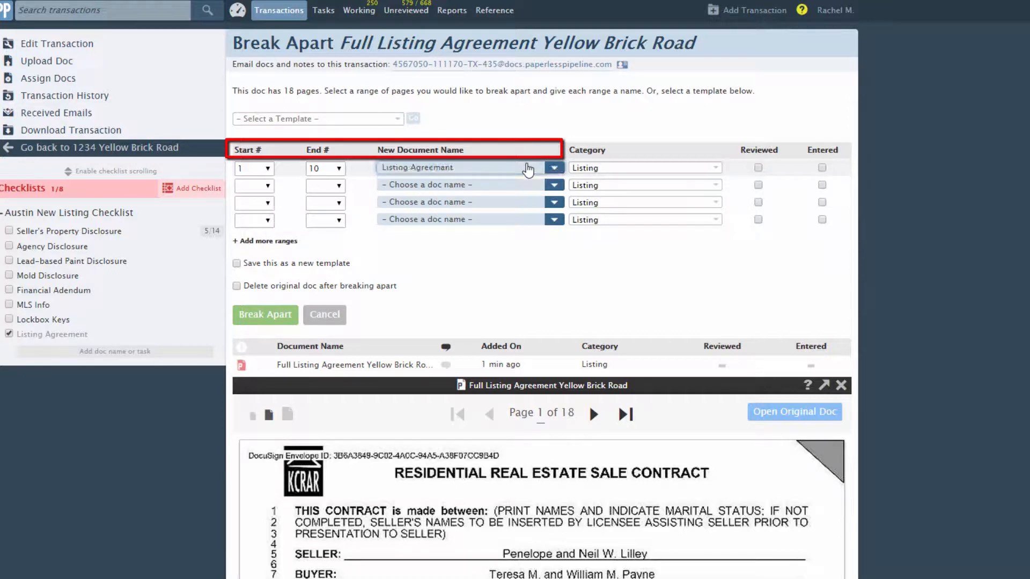
left_click(254, 186)
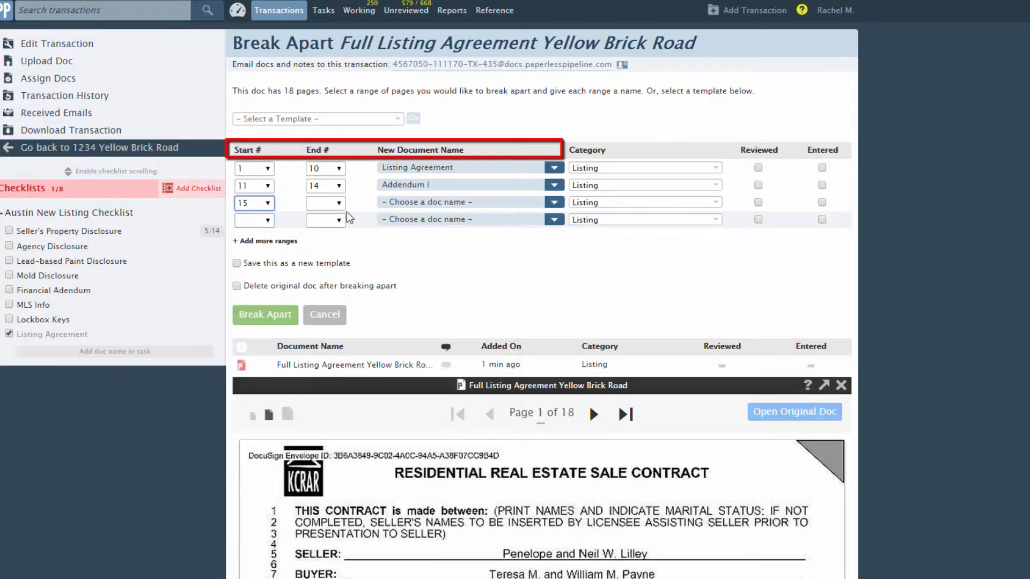
left_click(554, 201)
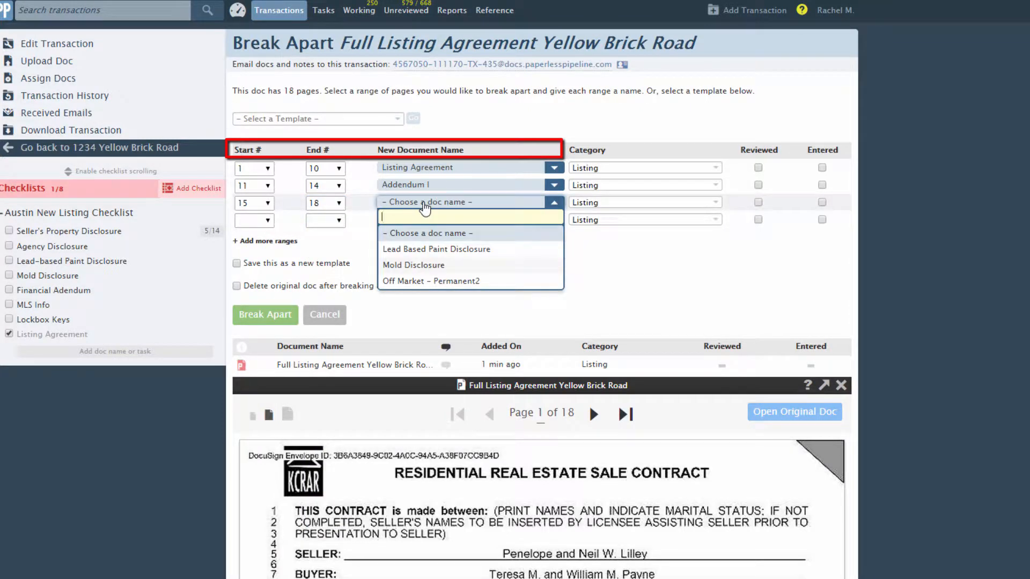
type("Addendum II")
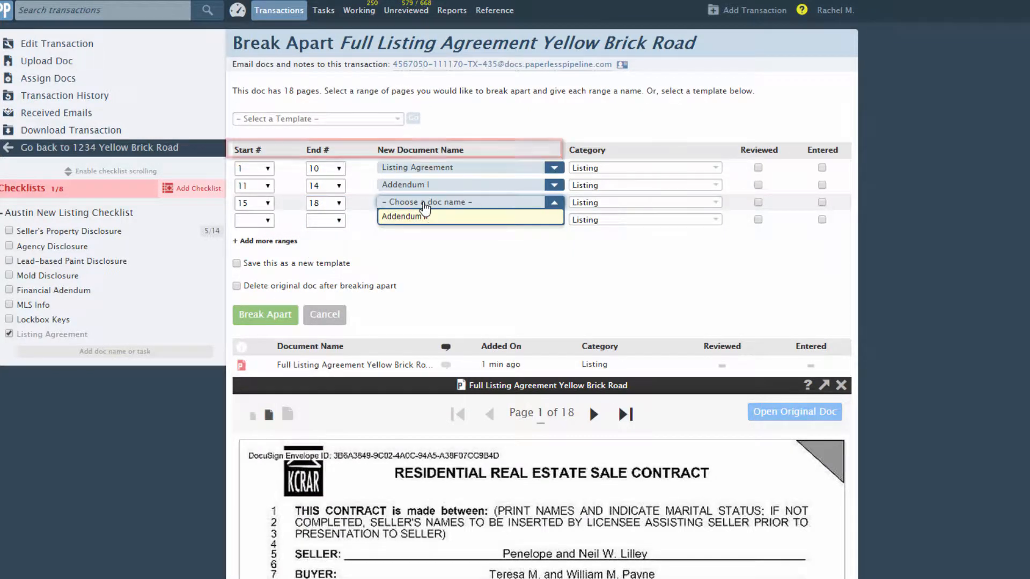
left_click(711, 201)
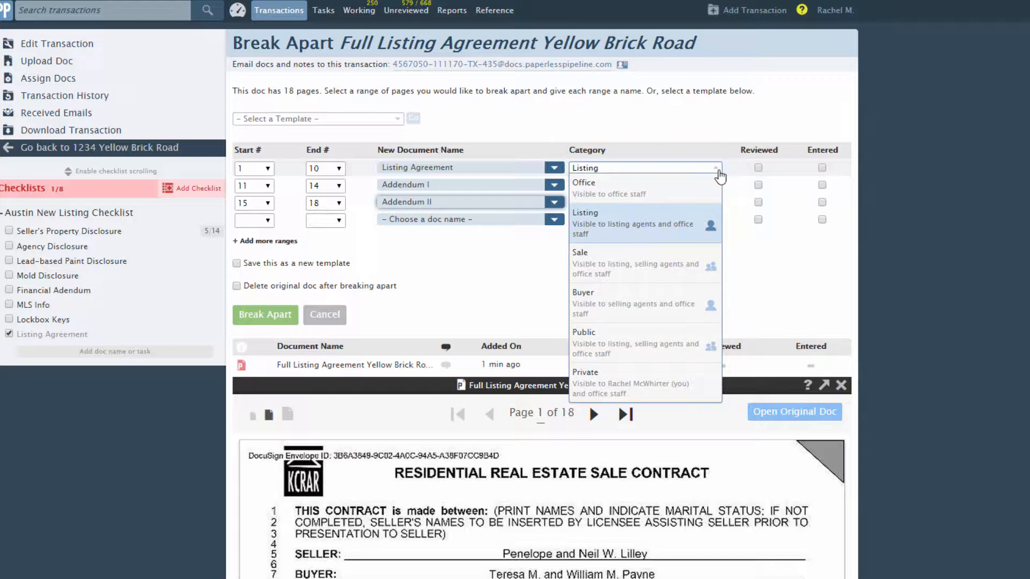
Save the ranges as a new template named Basic Listing Agreement
left_click(584, 212)
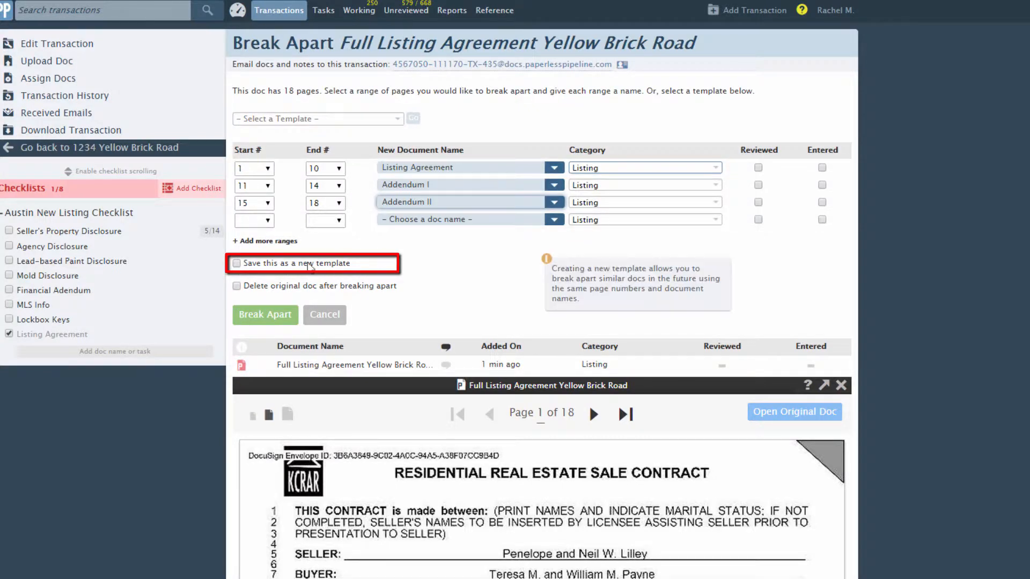
left_click(237, 263)
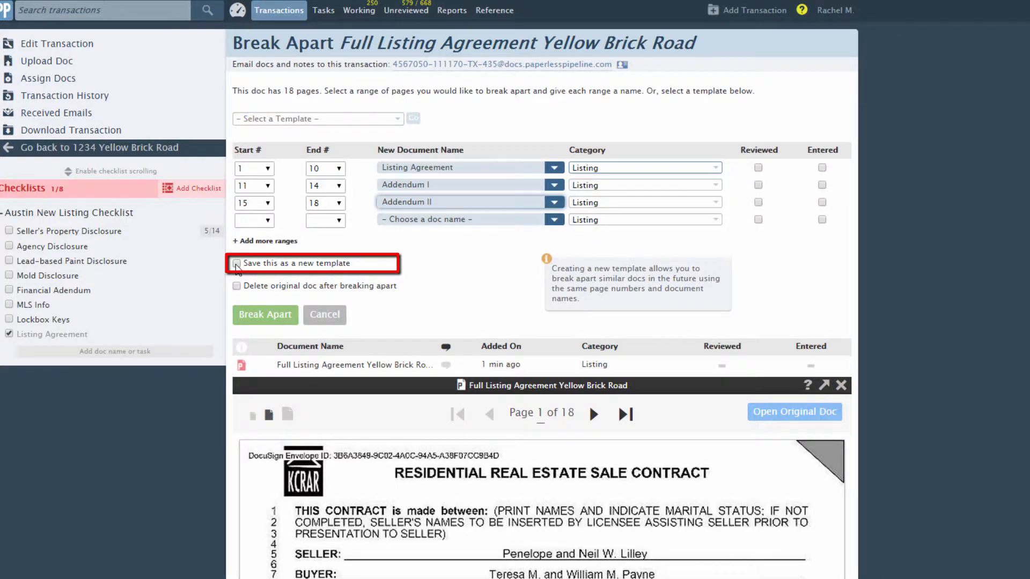
left_click(237, 264)
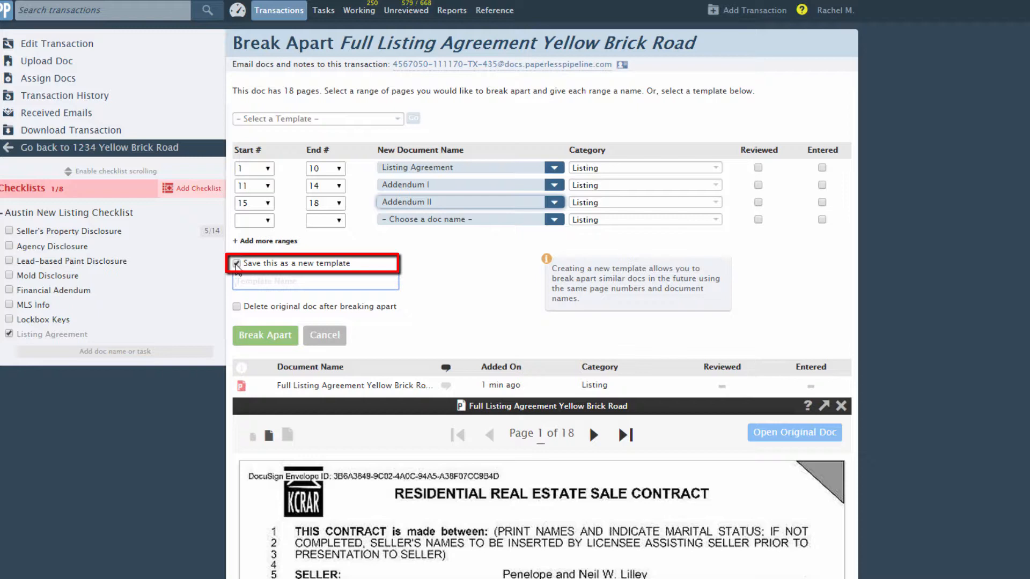
type("Basic L")
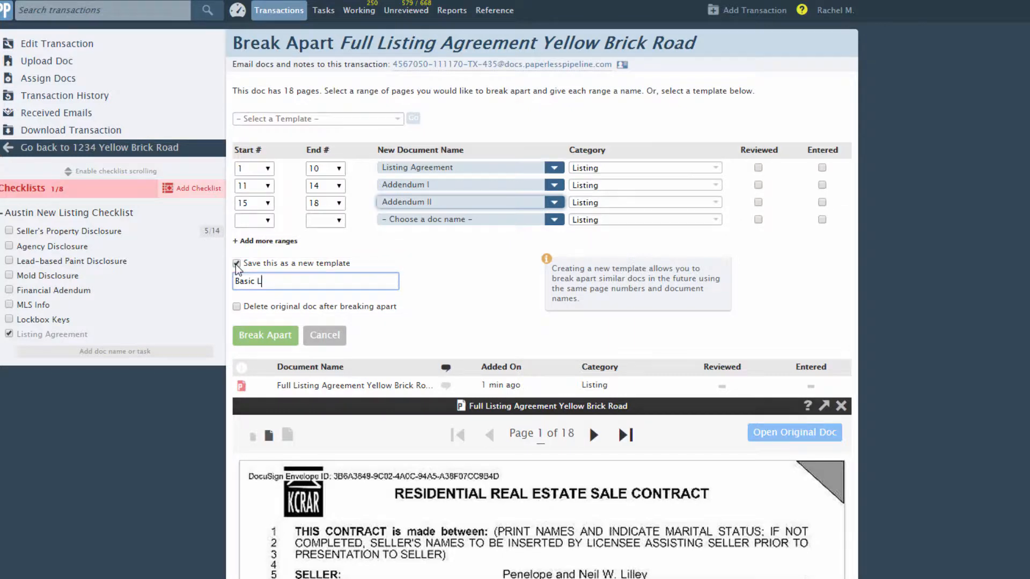
type("isting")
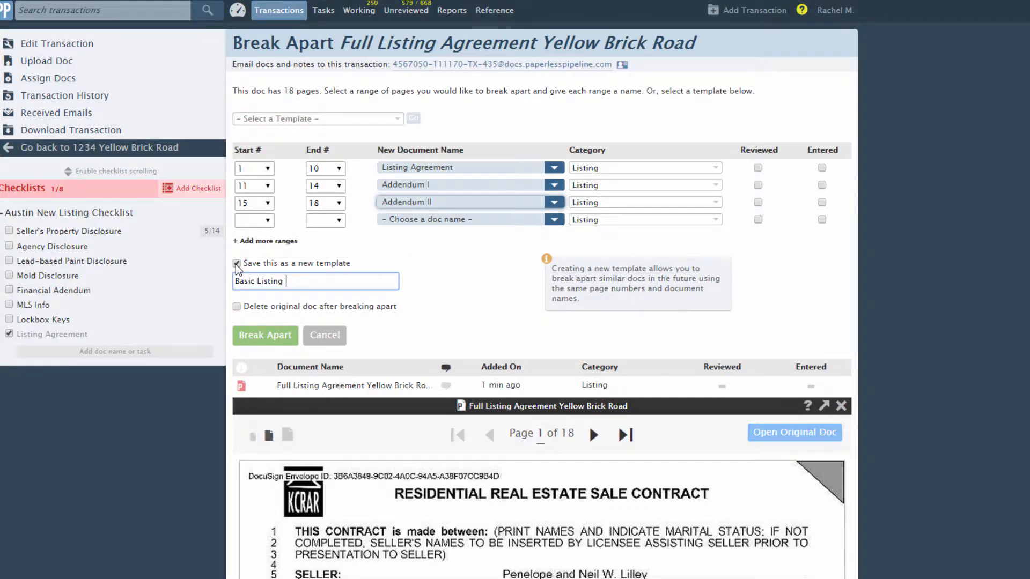
type("Agreemen")
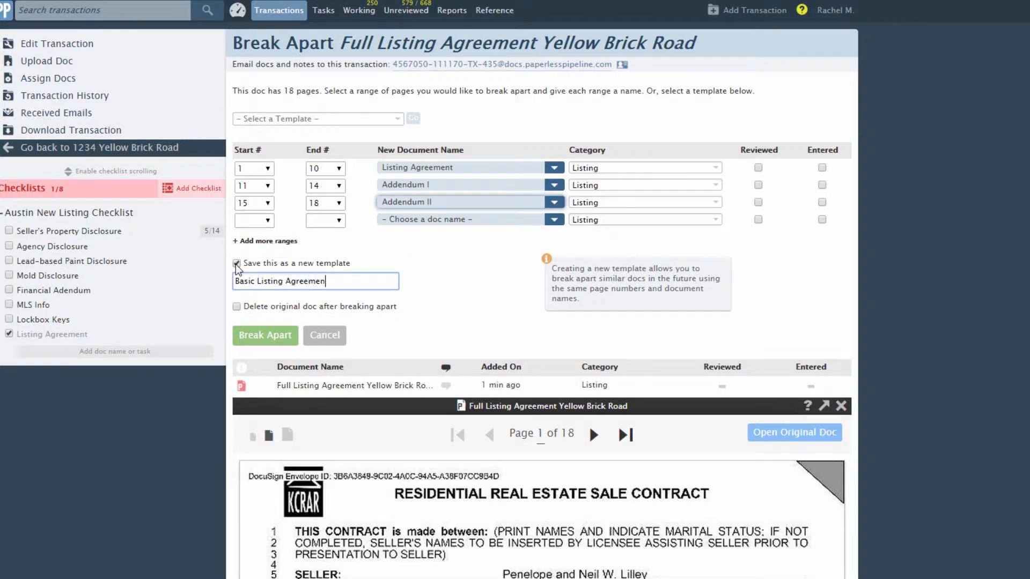
mouse_move(236, 306)
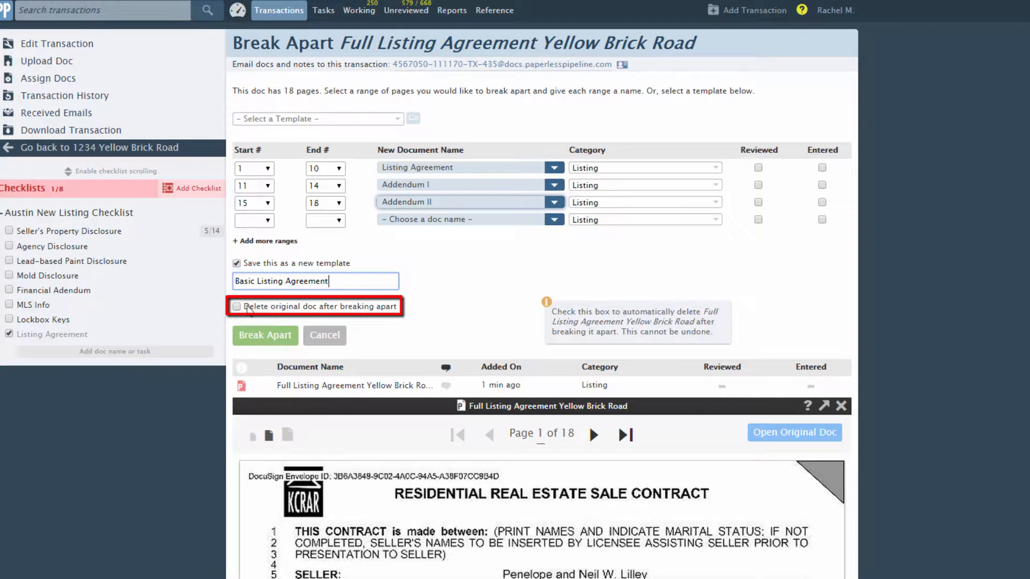
Enable deleting the original document after breaking apart
left_click(238, 306)
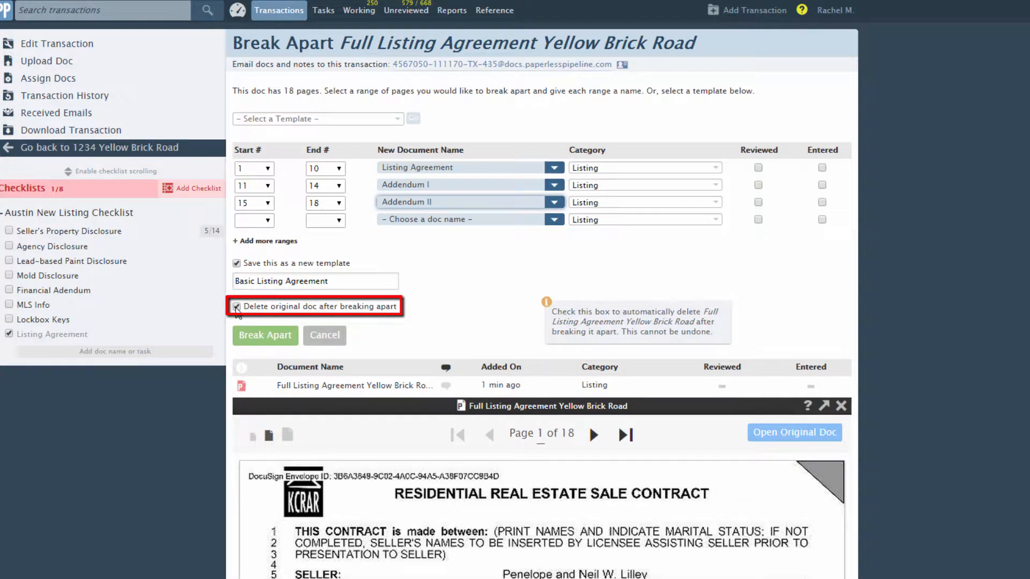
left_click(236, 306)
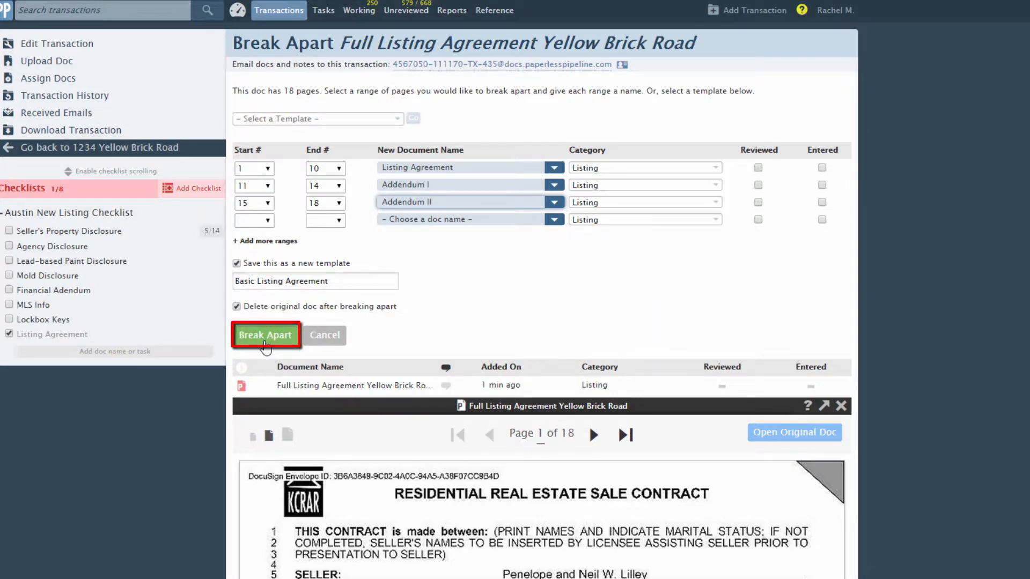
left_click(265, 334)
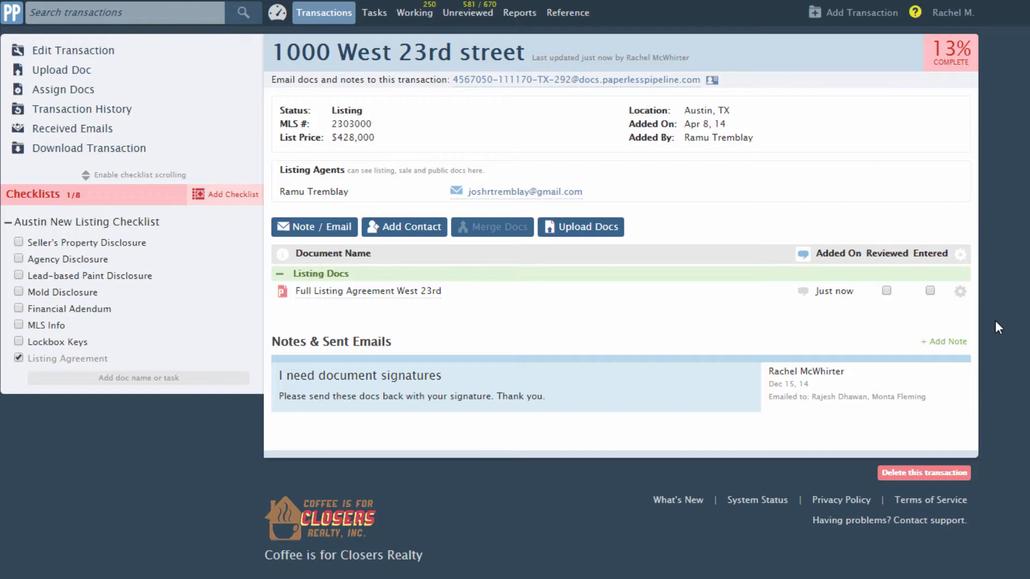
mouse_move(959, 296)
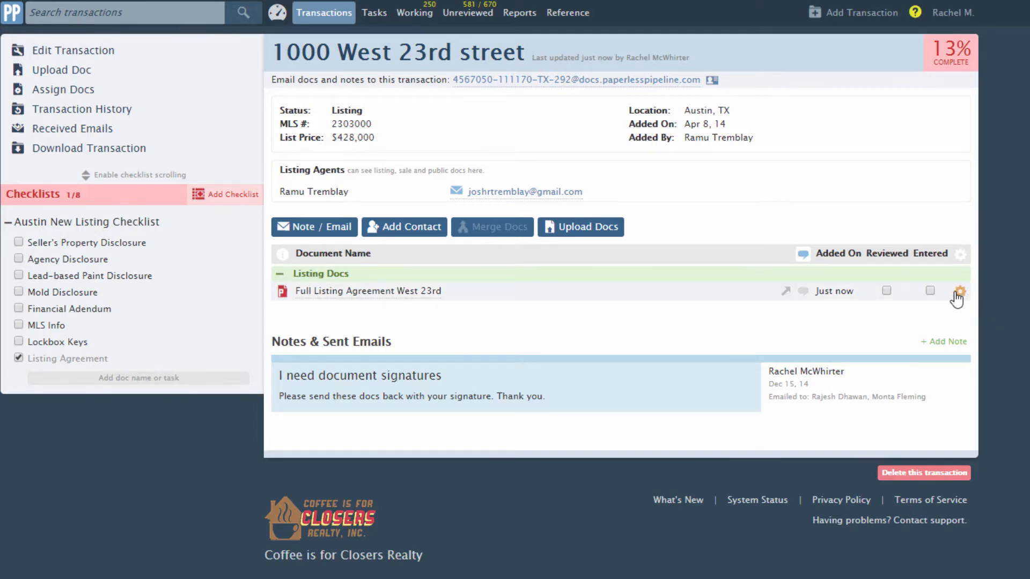
Start Break Apart for Full Listing Agreement West 23rd with the Basic Listing Agreement template
left_click(957, 291)
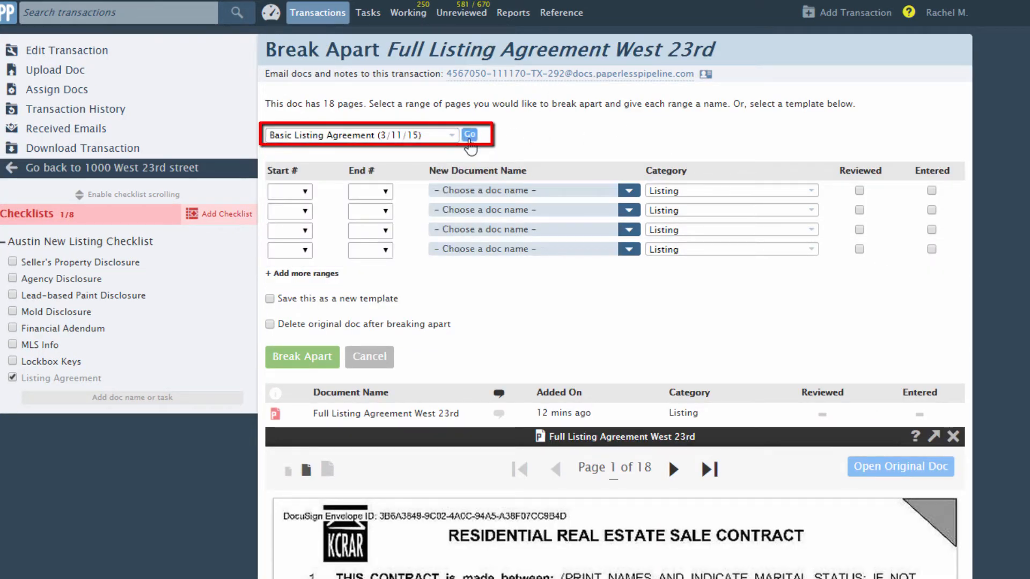
Load the template ranges, delete the original, and split West 23rd into the three documents
left_click(469, 136)
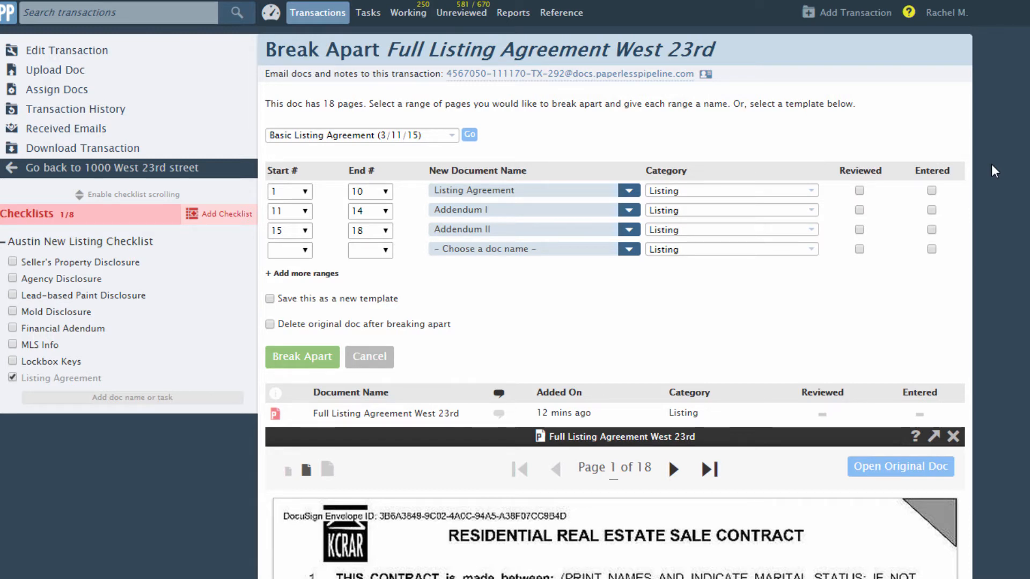
mouse_move(894, 305)
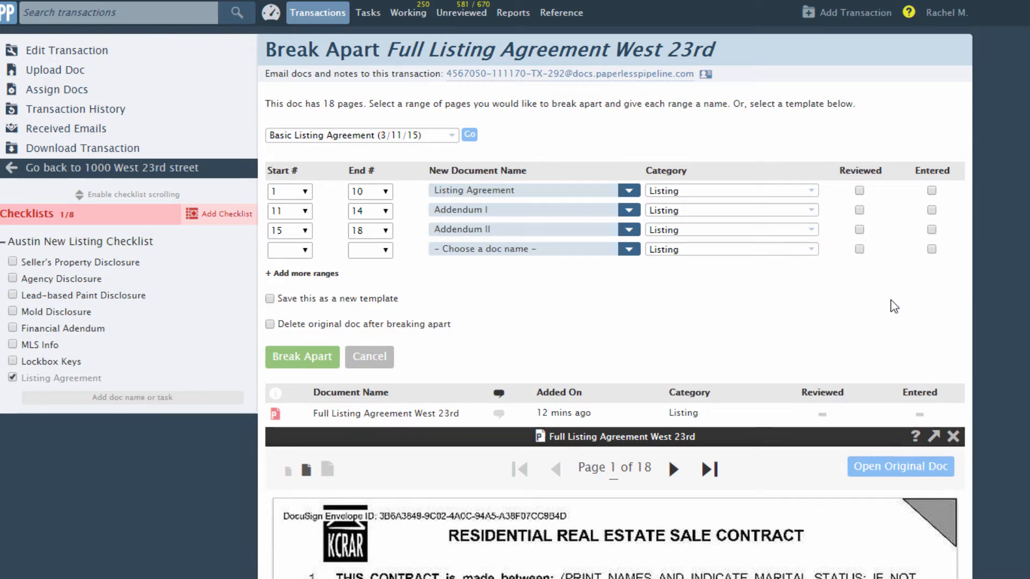
mouse_move(270, 324)
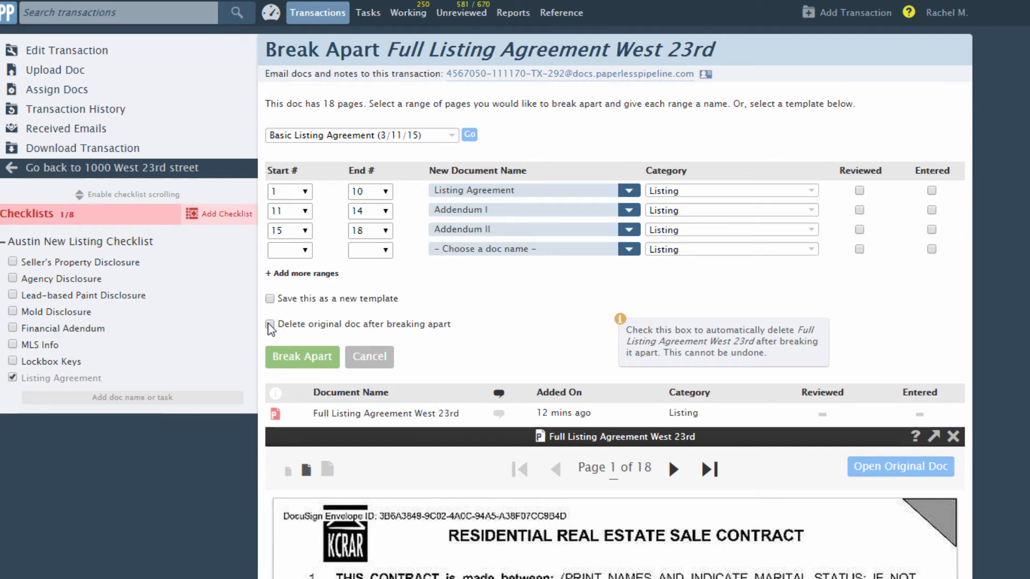
left_click(270, 324)
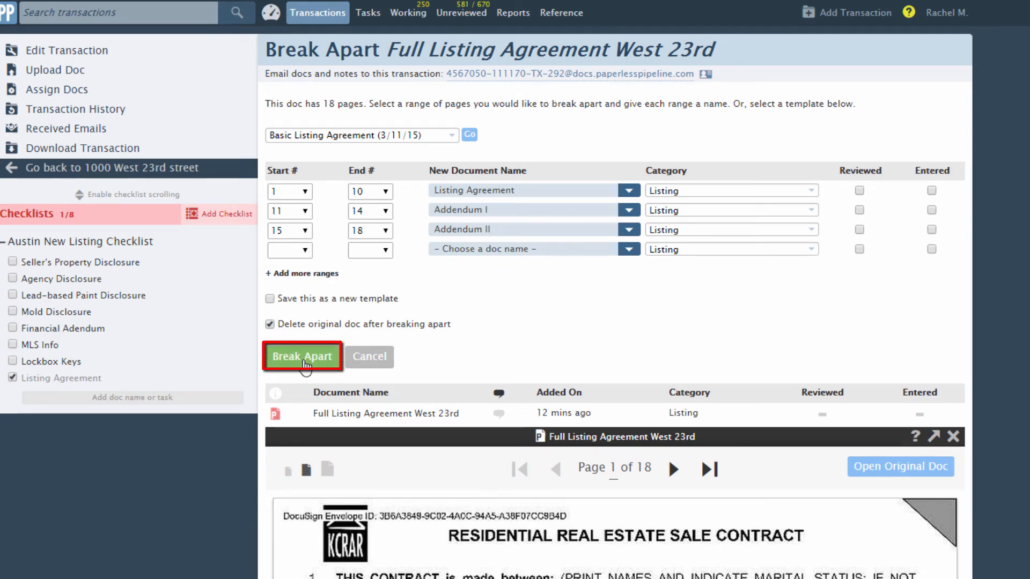
left_click(302, 356)
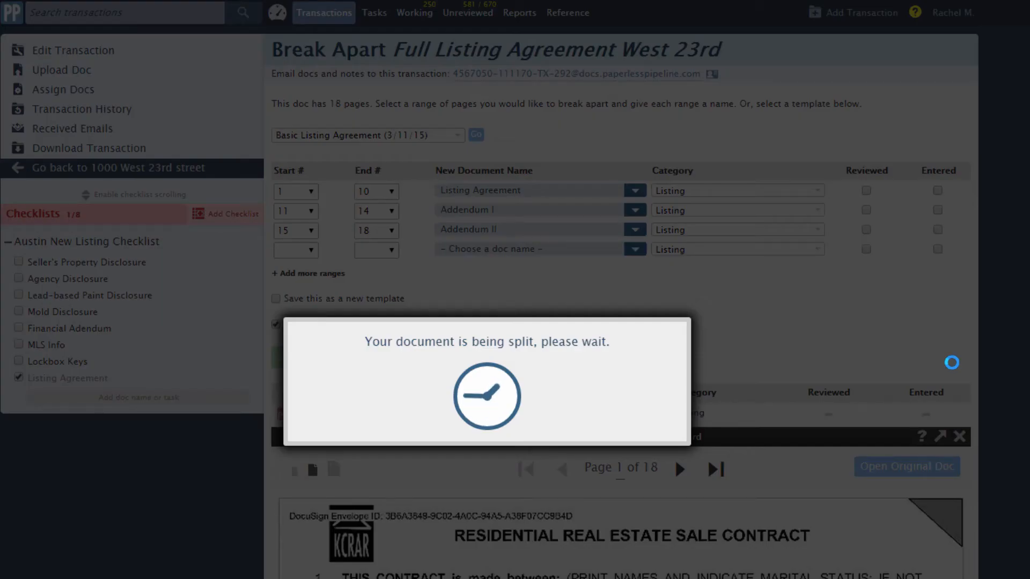